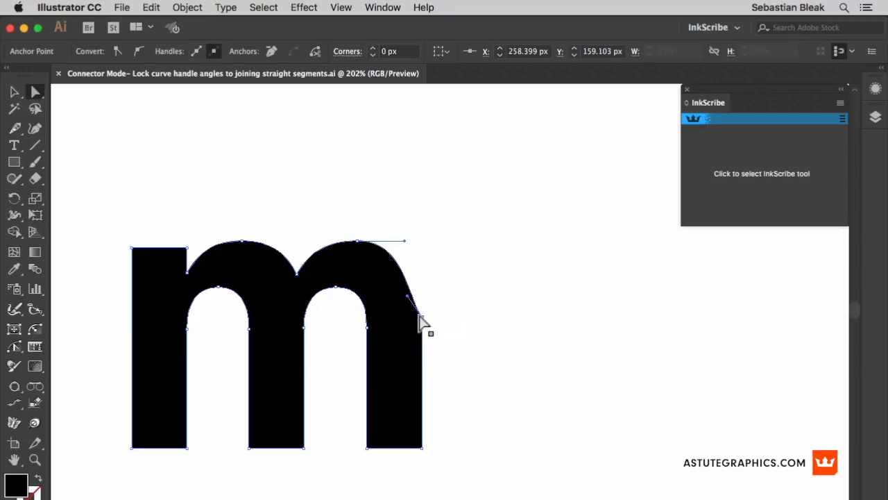
Activate the InkScribe tool in connector mode on the lowercase m's open endpoint
{"action": "left_click", "coordinate": [412, 295]}
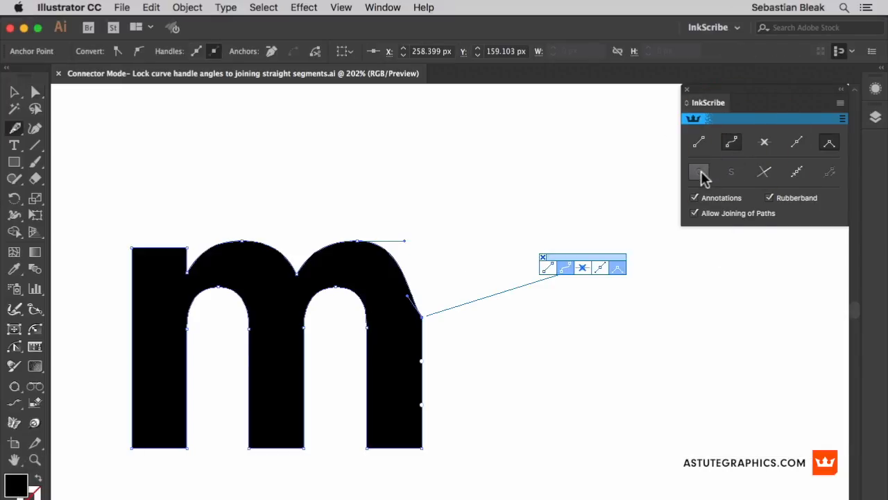
{"action": "mouse_move", "coordinate": [699, 171]}
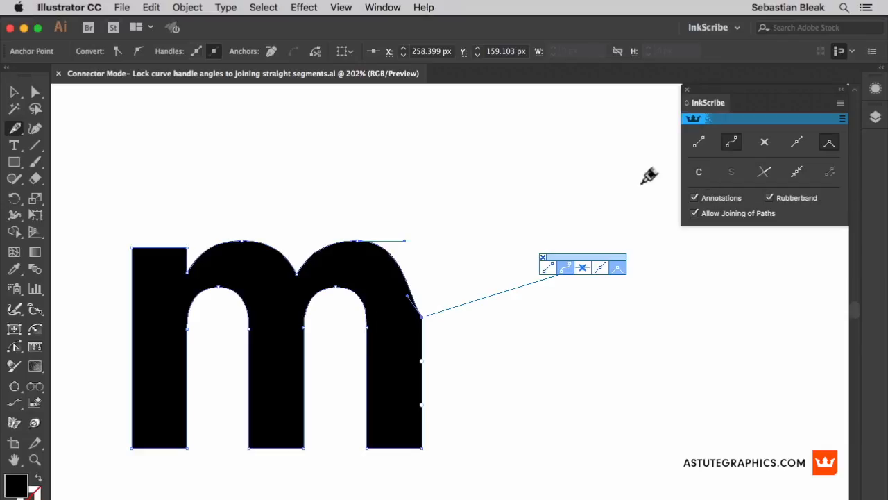
{"action": "mouse_move", "coordinate": [408, 295]}
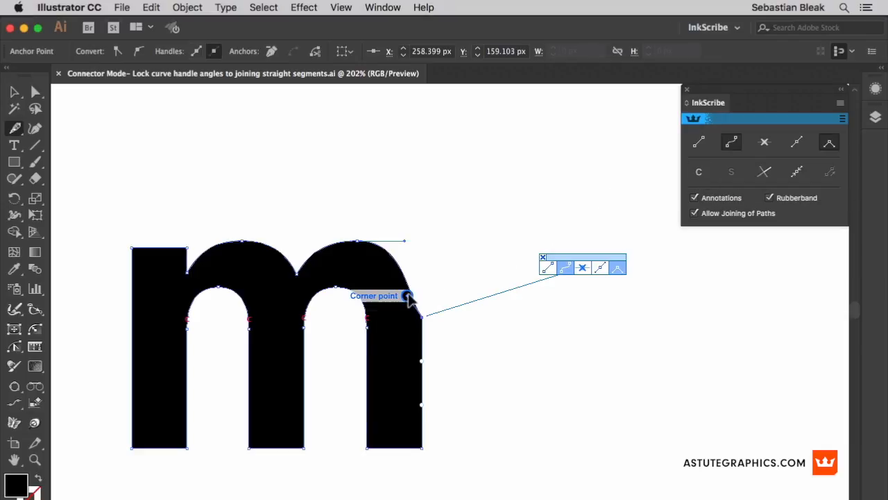
Drag the right shoulder's handle in line with the straight right leg, then pull it higher
{"action": "left_click_drag", "start_coordinate": [409, 295], "coordinate": [422, 270]}
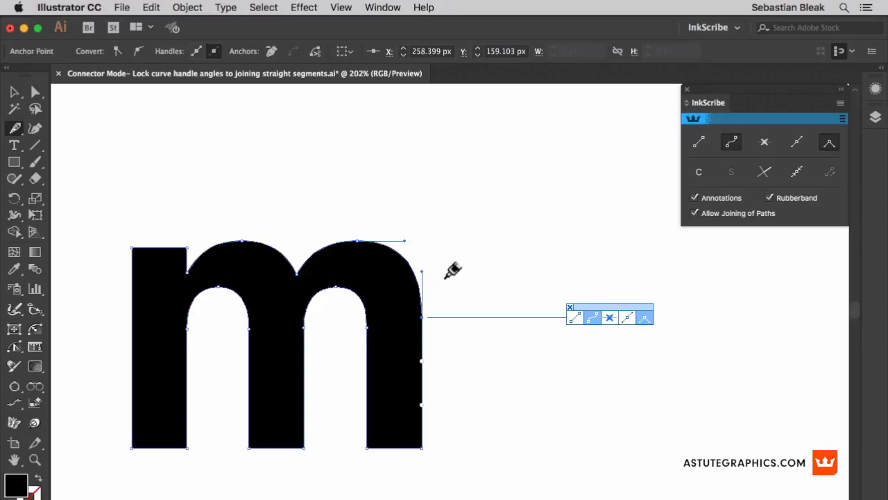
{"action": "mouse_move", "coordinate": [444, 341]}
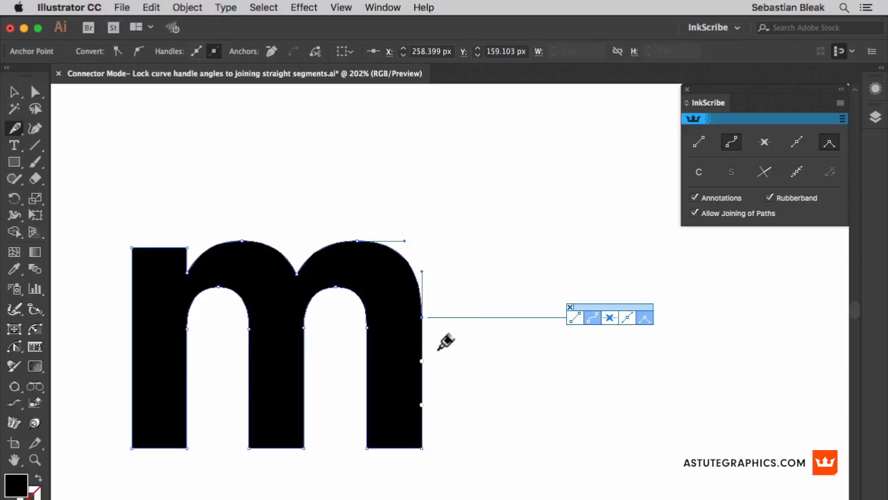
{"action": "mouse_move", "coordinate": [422, 272]}
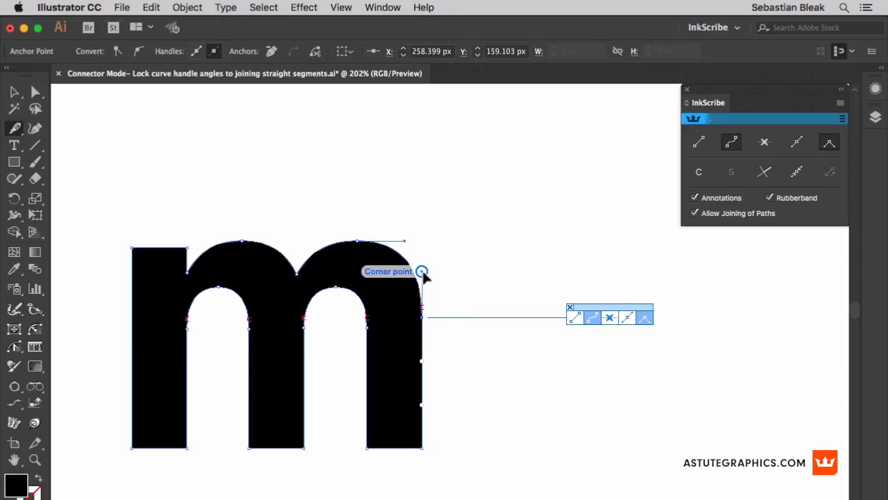
{"action": "left_click_drag", "start_coordinate": [422, 271], "coordinate": [433, 197]}
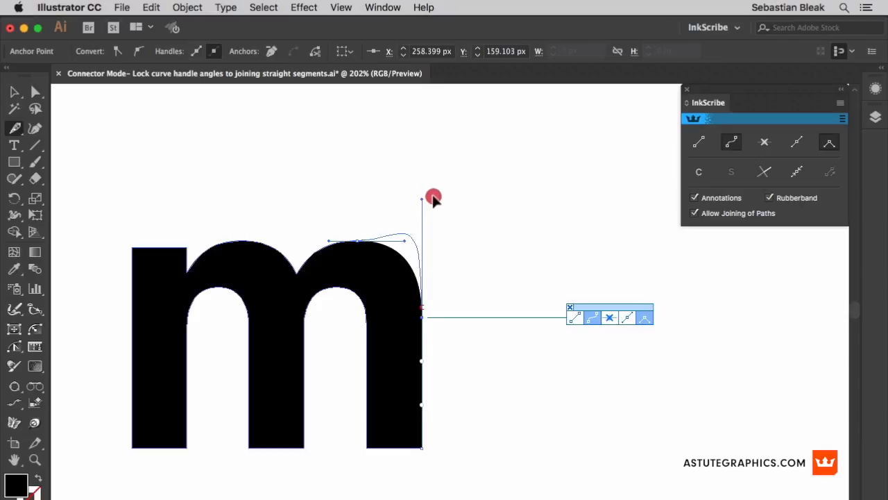